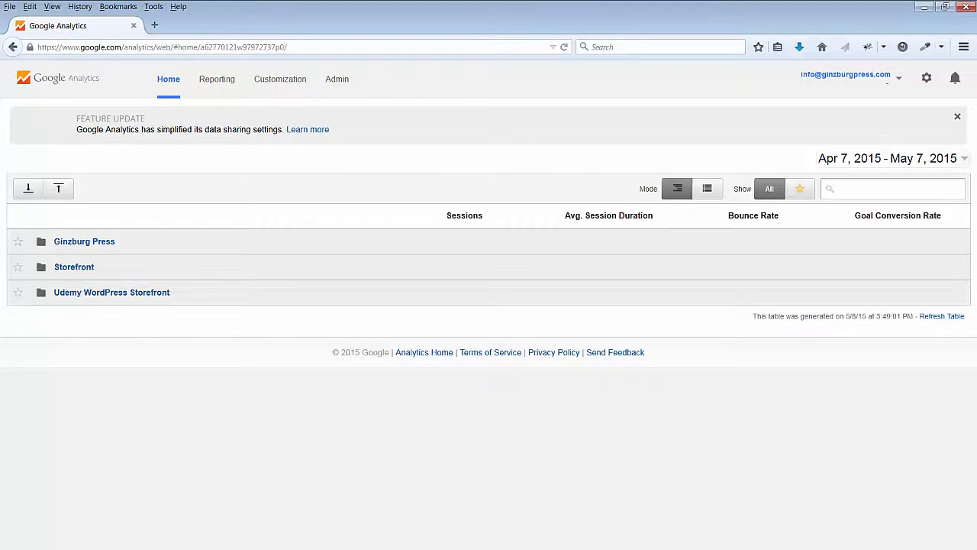
Preview the new-account form from Admin, then return to the Storefront account's Admin page
click(337, 78)
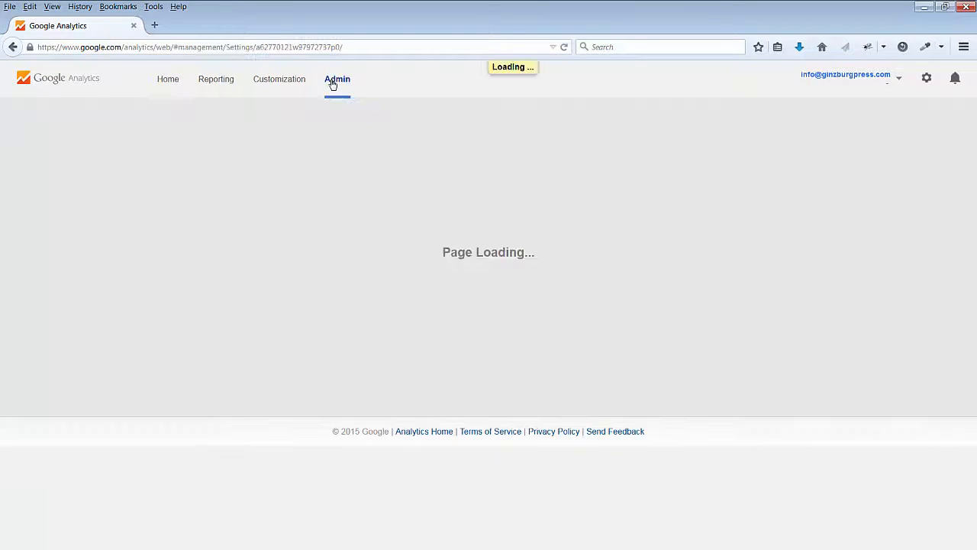
click(183, 178)
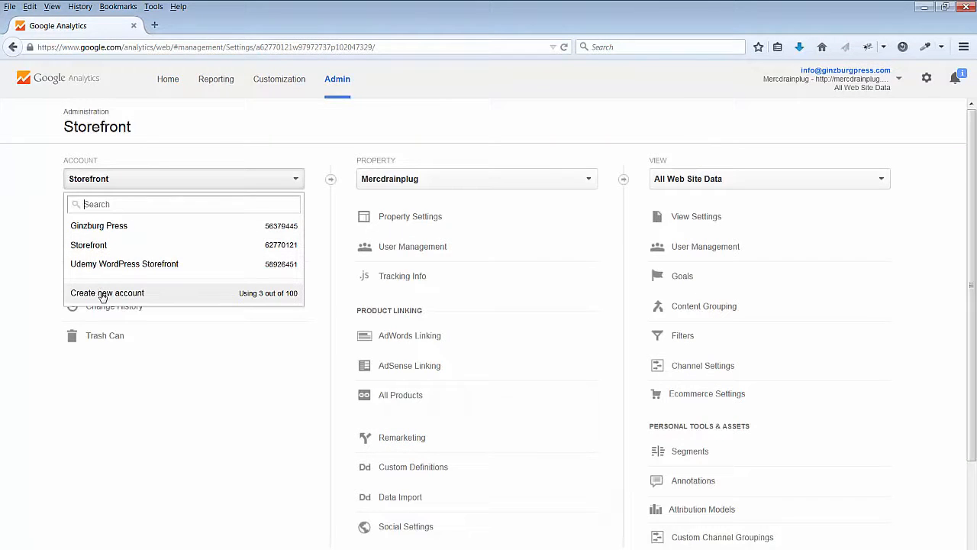
click(107, 292)
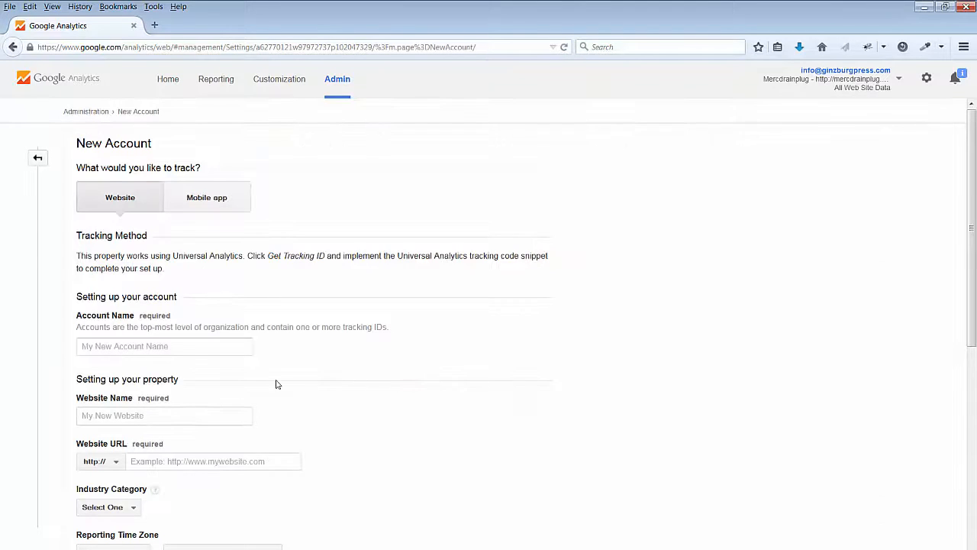
mouse_move(265, 187)
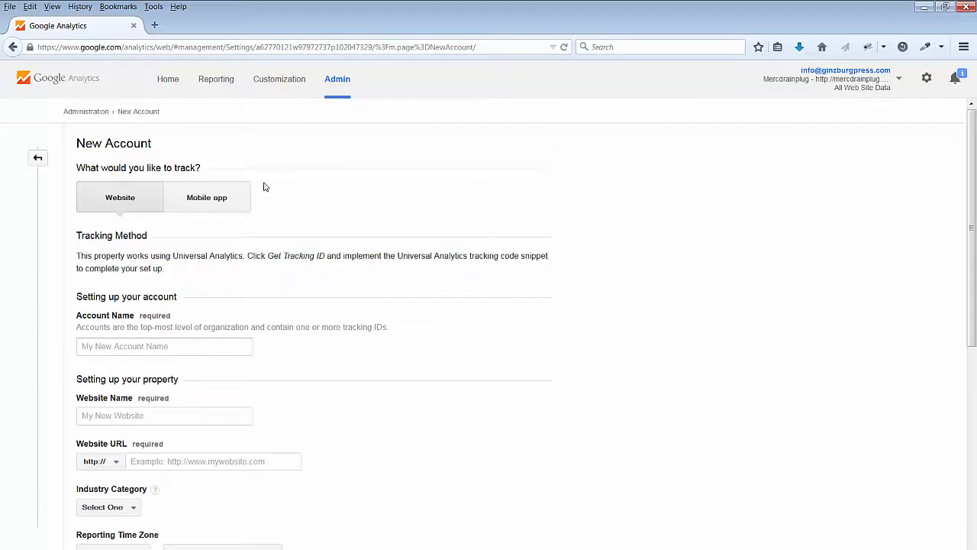
click(37, 158)
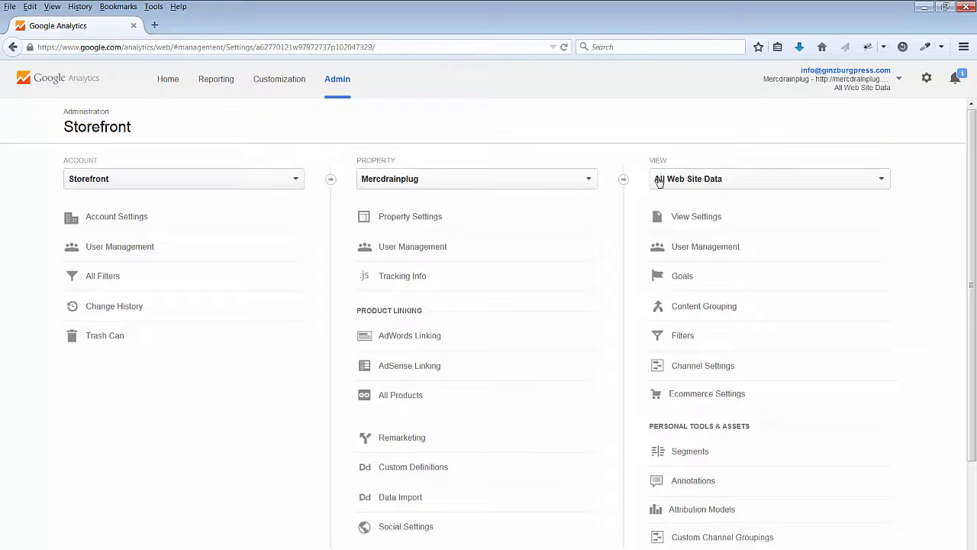
Start a new website property in Storefront and focus the Website Name field
click(477, 178)
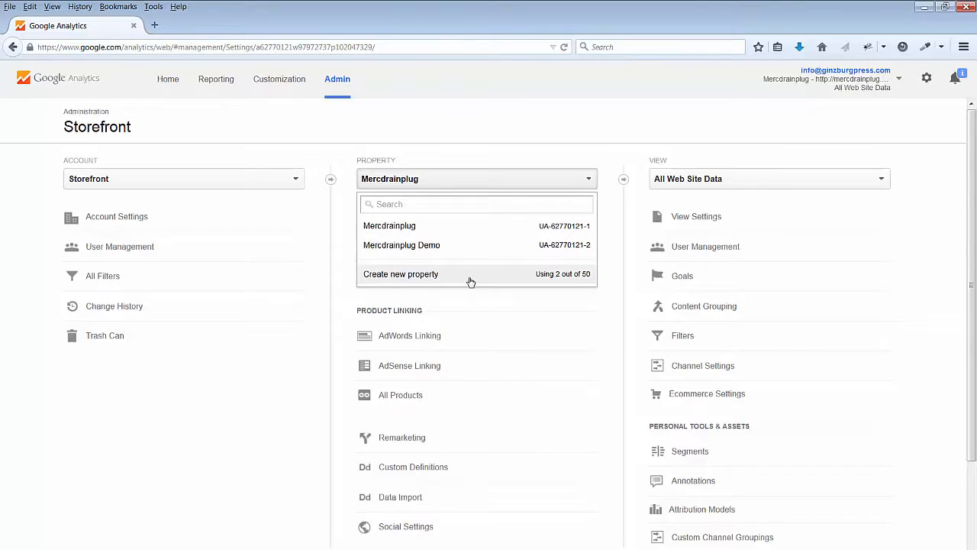
click(401, 273)
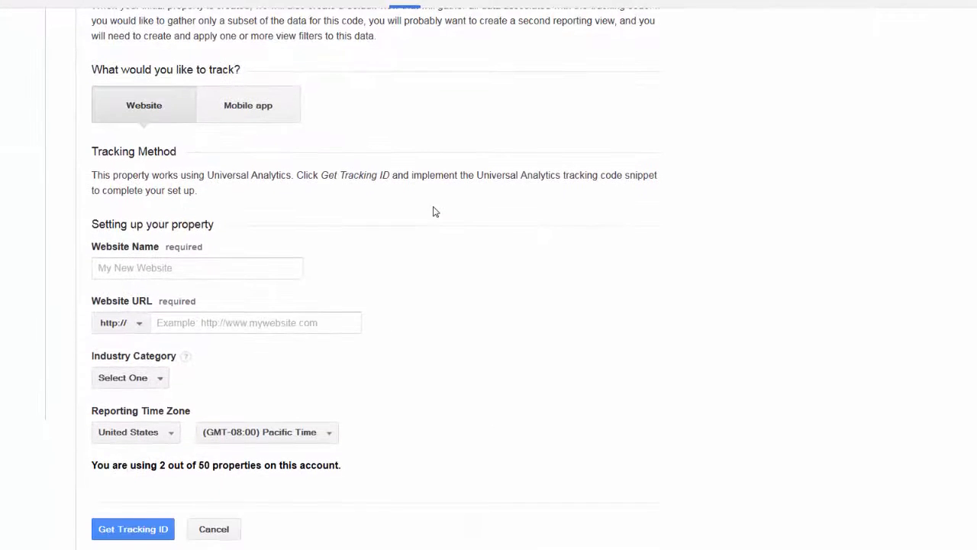
scroll(up, 3)
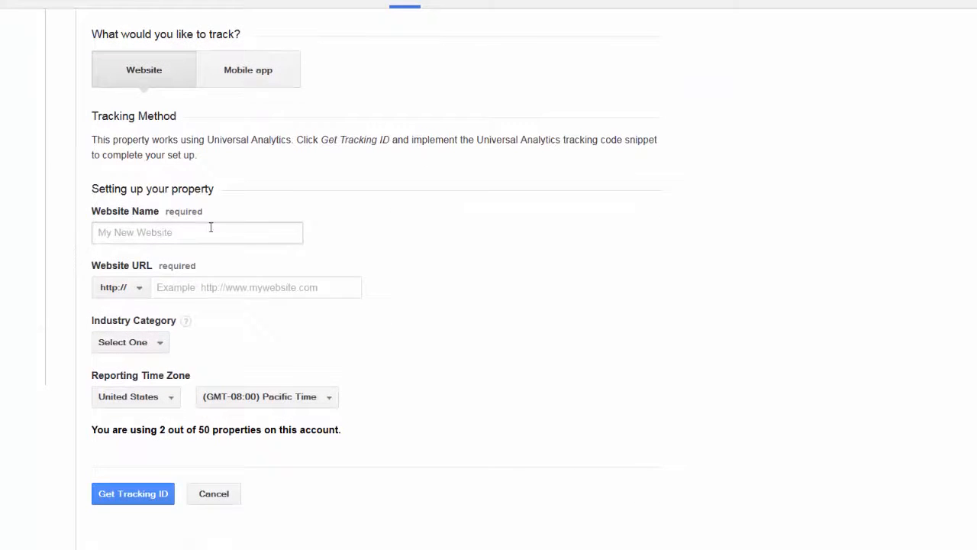
click(197, 232)
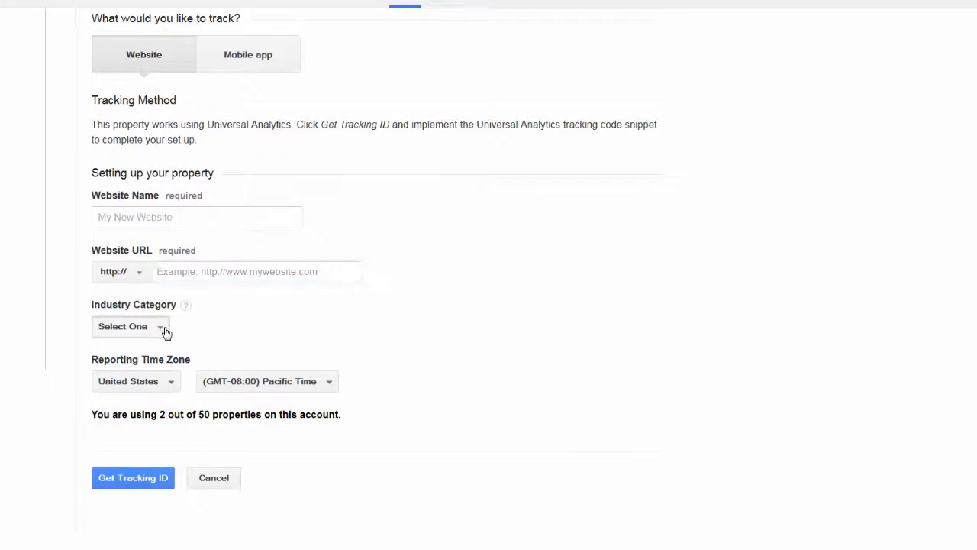
mouse_move(156, 386)
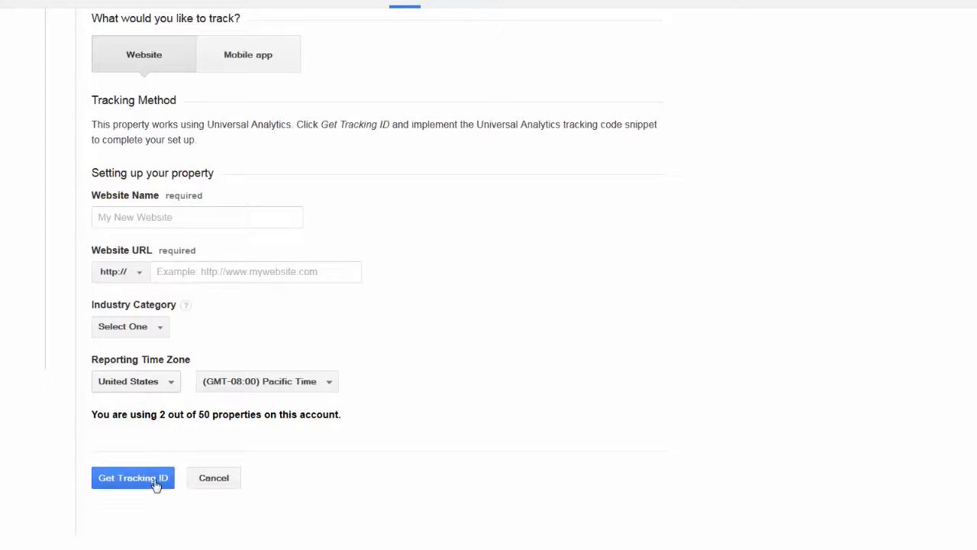
mouse_move(438, 327)
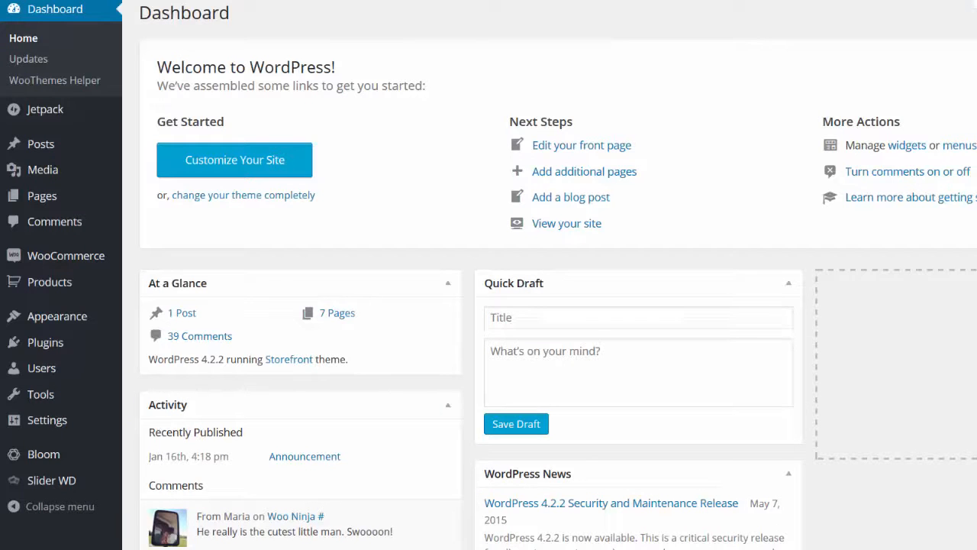
mouse_move(61, 330)
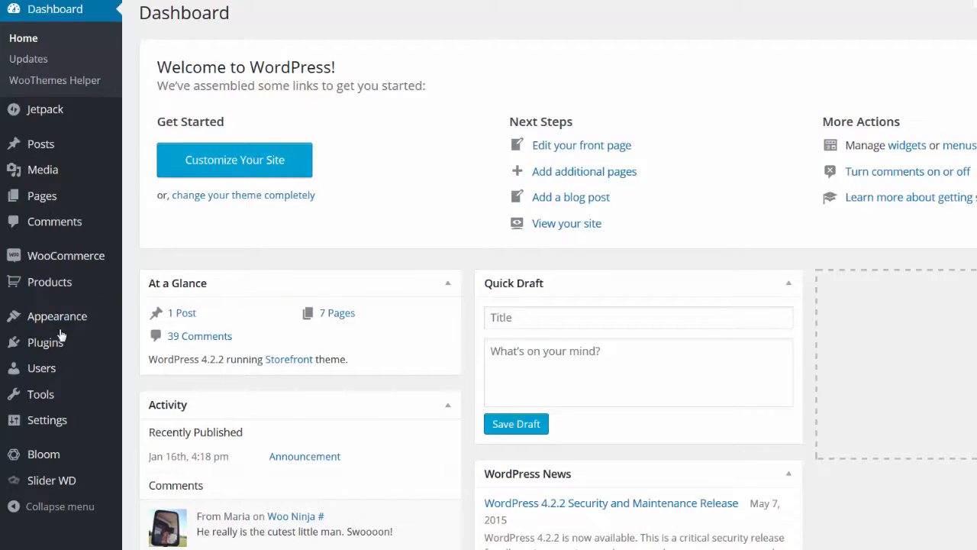
Search 'woocommerce google analytics integration' and install the WooThemes plugin
scroll(down, 3)
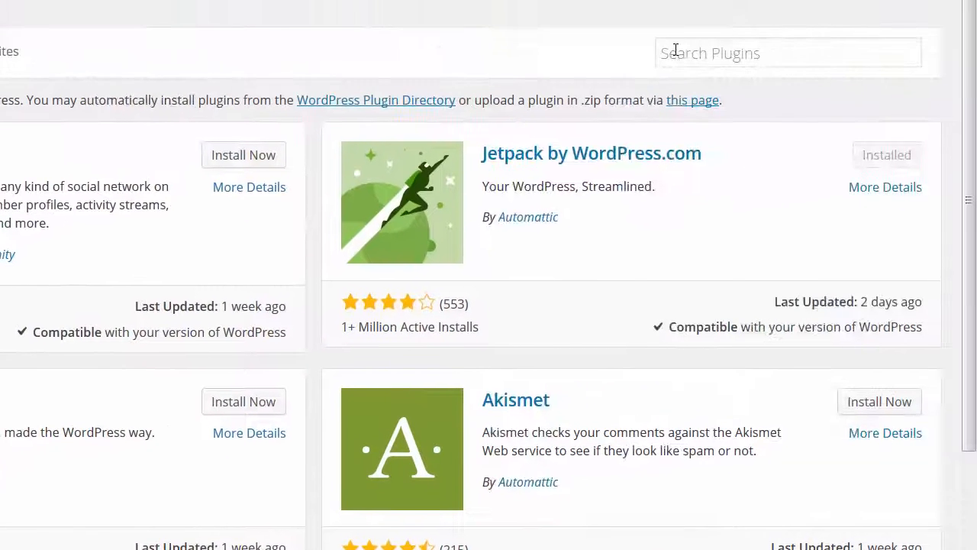
click(786, 52)
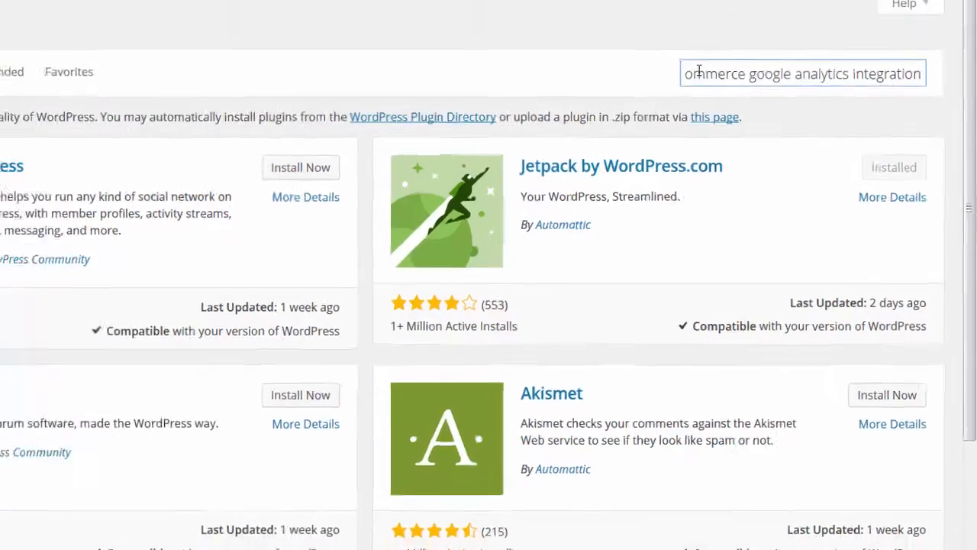
key(Return)
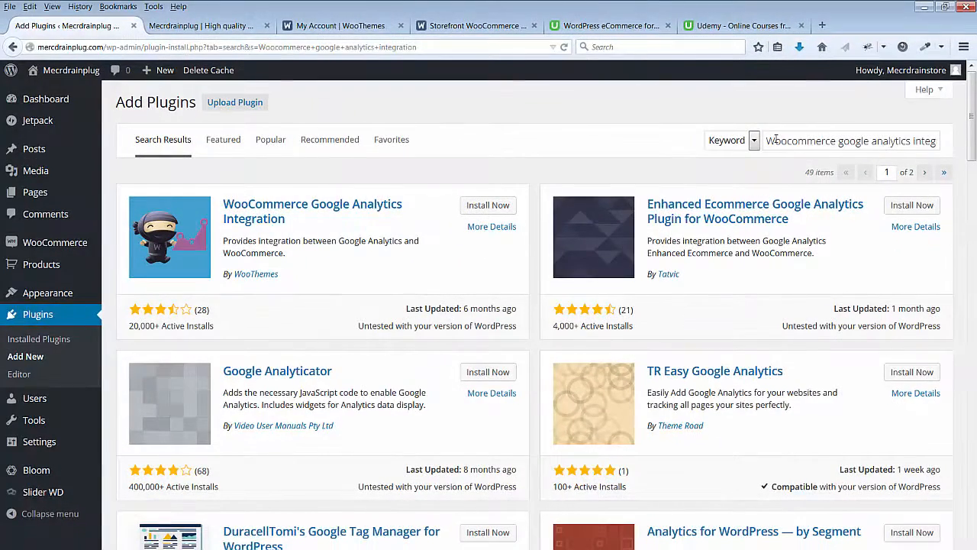
click(488, 204)
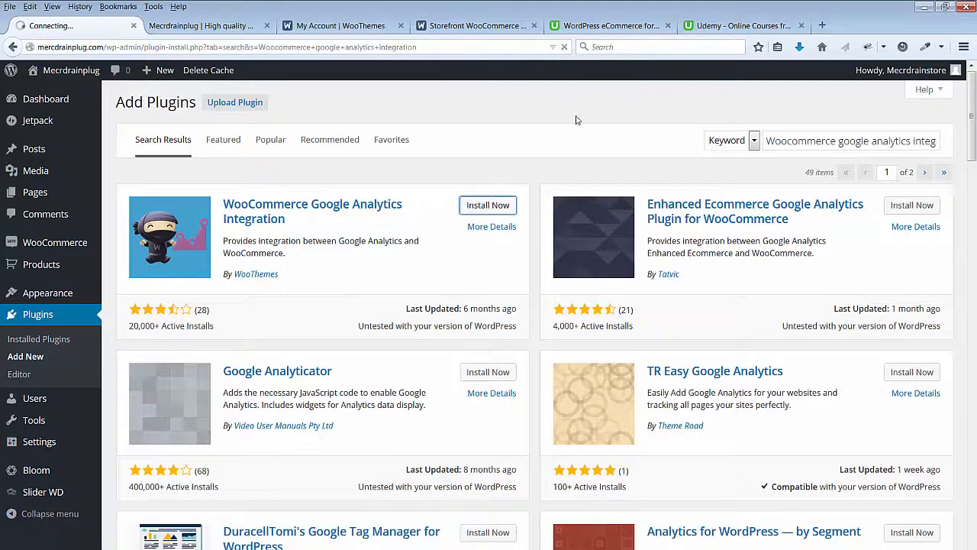
click(488, 205)
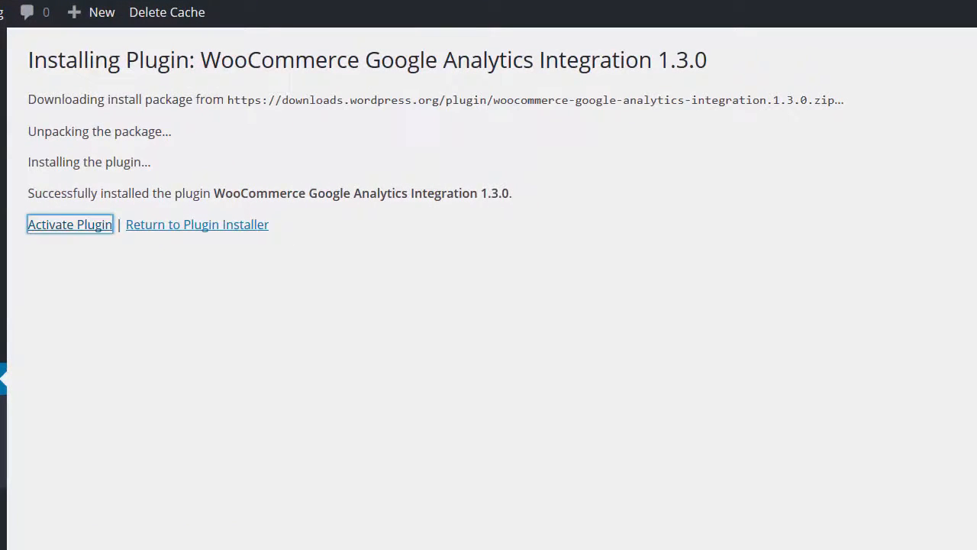
Activate the new plugin and open WooCommerce's Integration settings tab
click(69, 223)
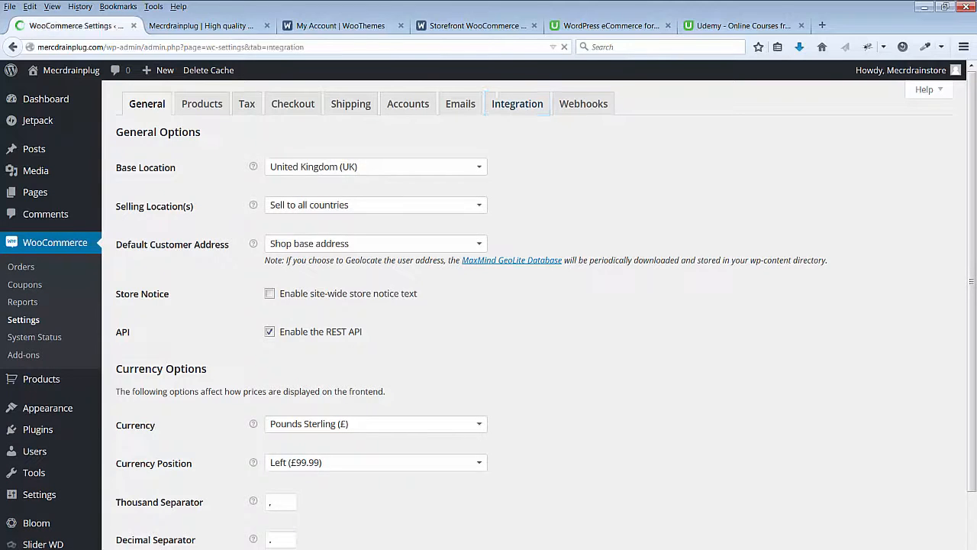
click(517, 103)
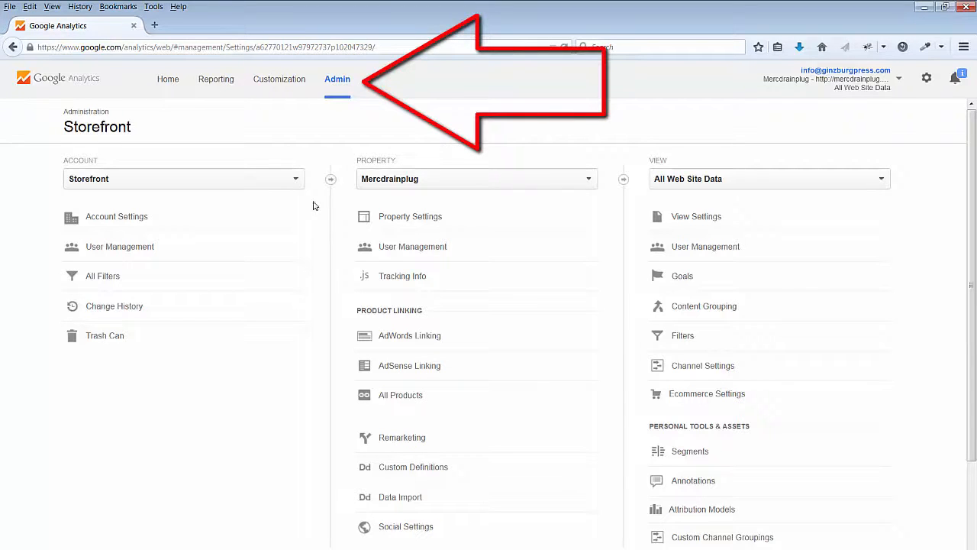
mouse_move(416, 87)
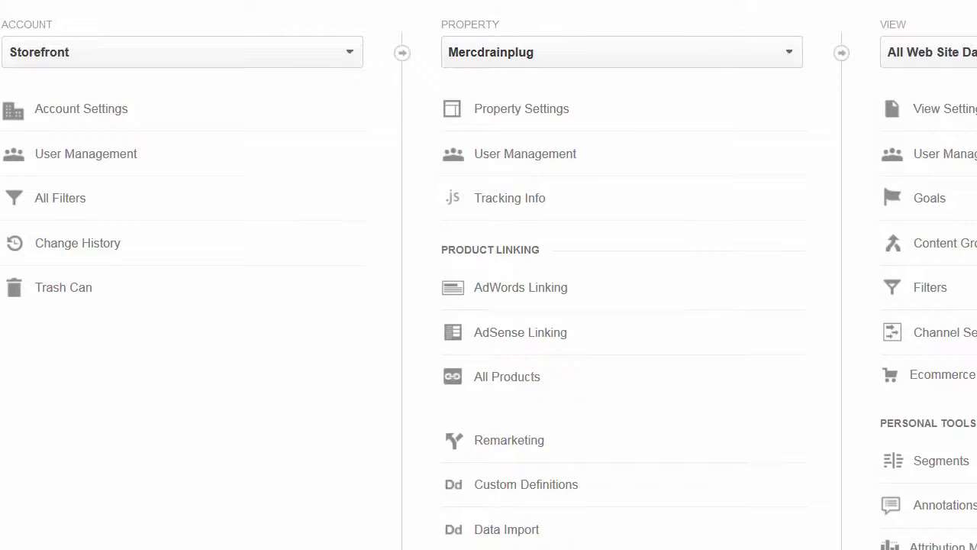
Open Tracking Info > Tracking Code and select tracking ID UA-62770121-1
click(510, 197)
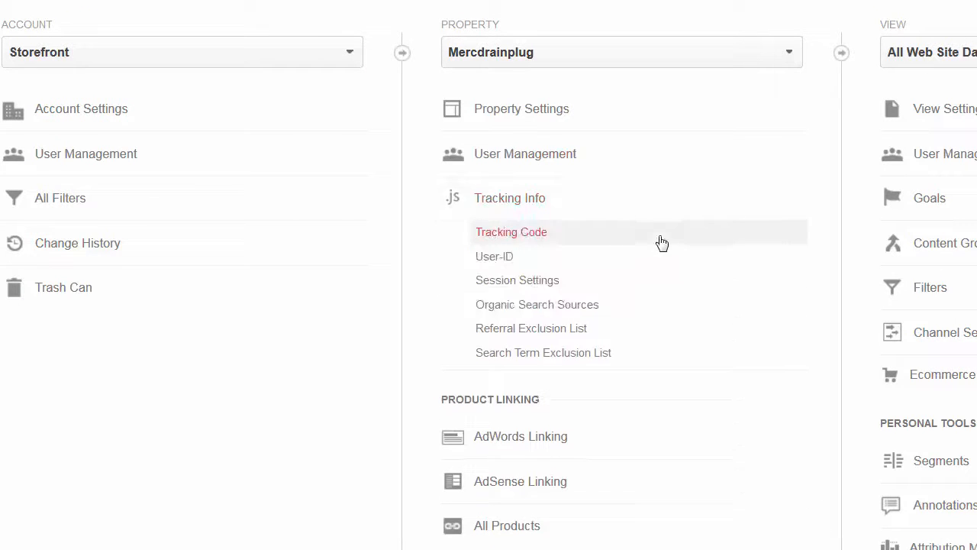
mouse_move(527, 244)
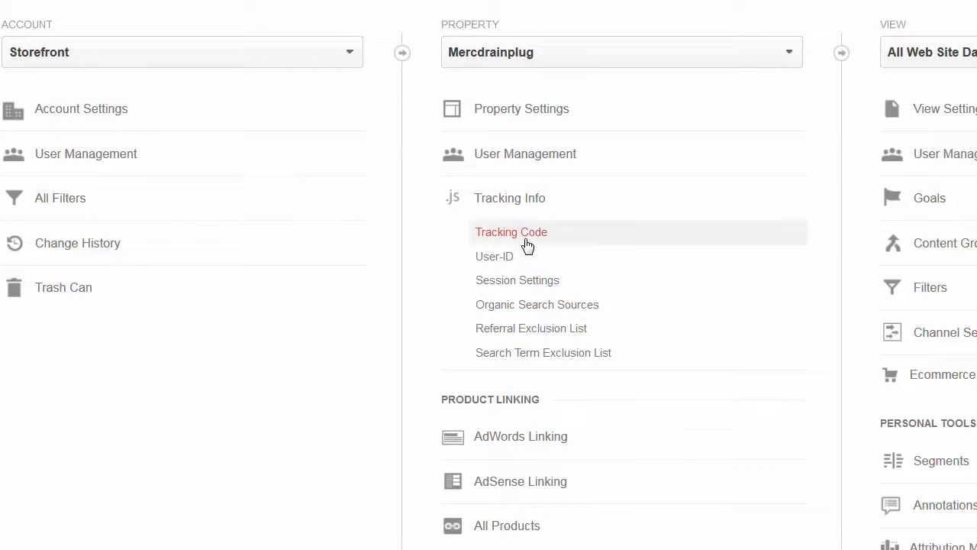
click(511, 233)
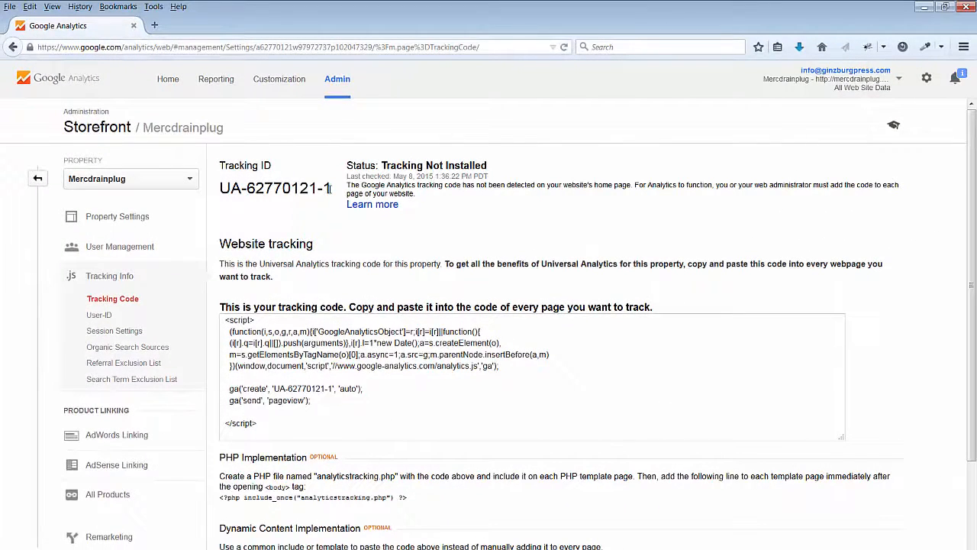
double_click(275, 188)
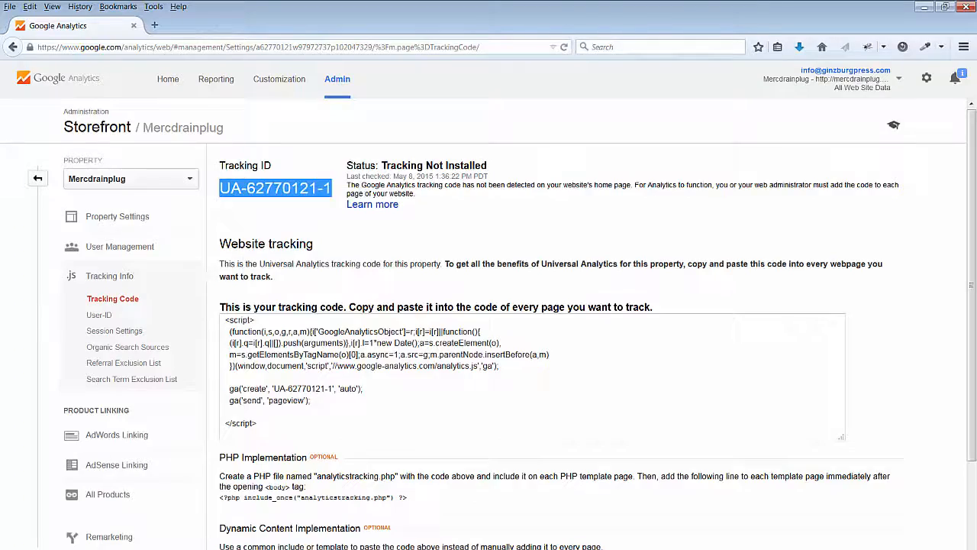
Paste UA-62770121-1 as the Analytics ID and enable IP anonymization and thank-you page eCommerce tracking
right_click(374, 147)
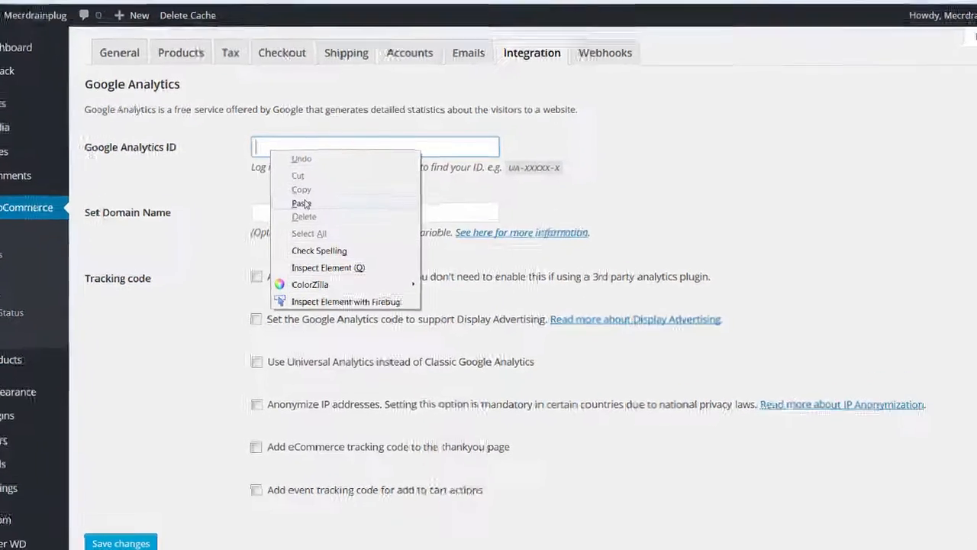
click(301, 203)
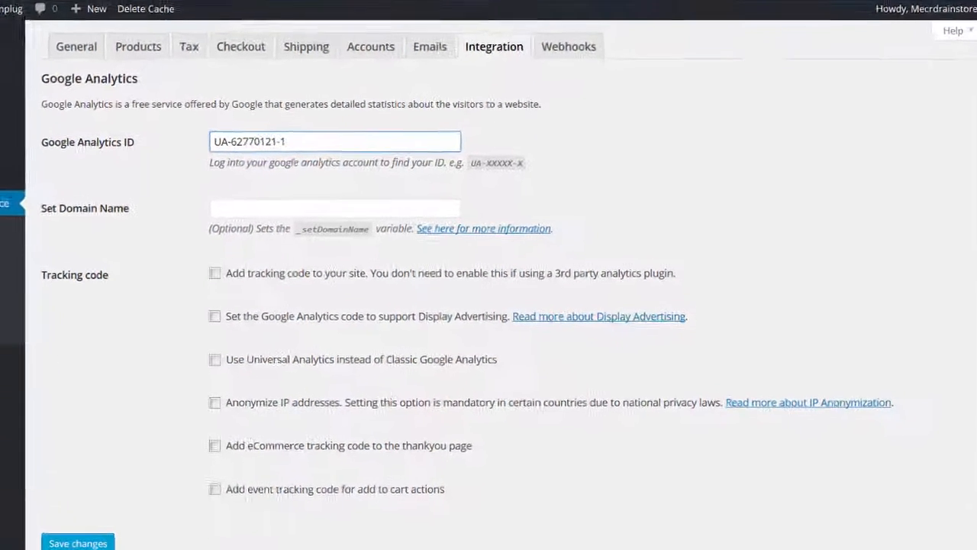
scroll(up, 3)
text(mercdrainplug.com)
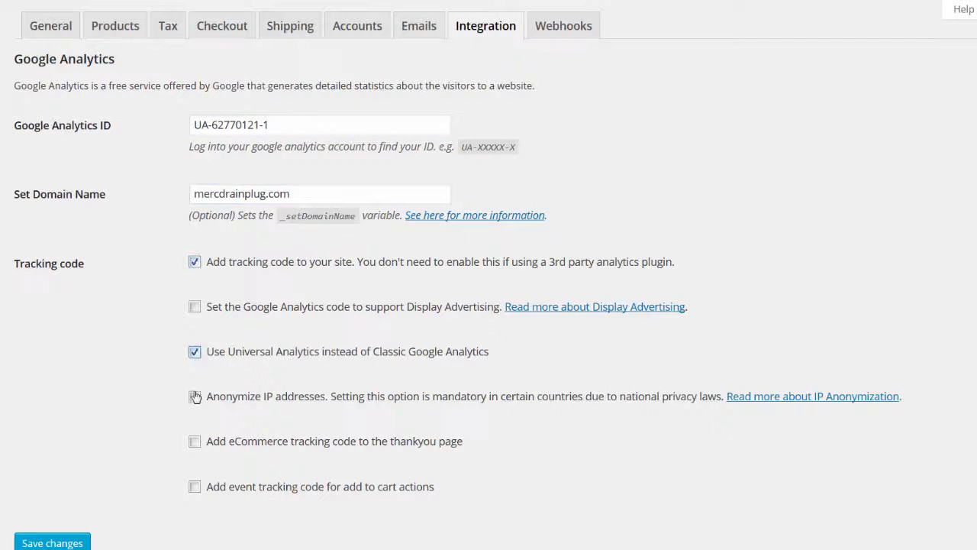
click(194, 396)
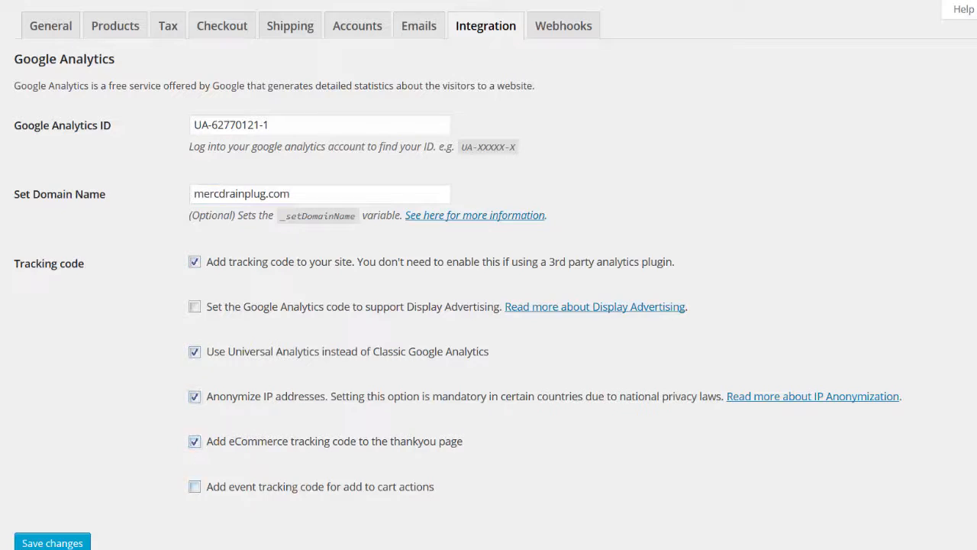
click(52, 543)
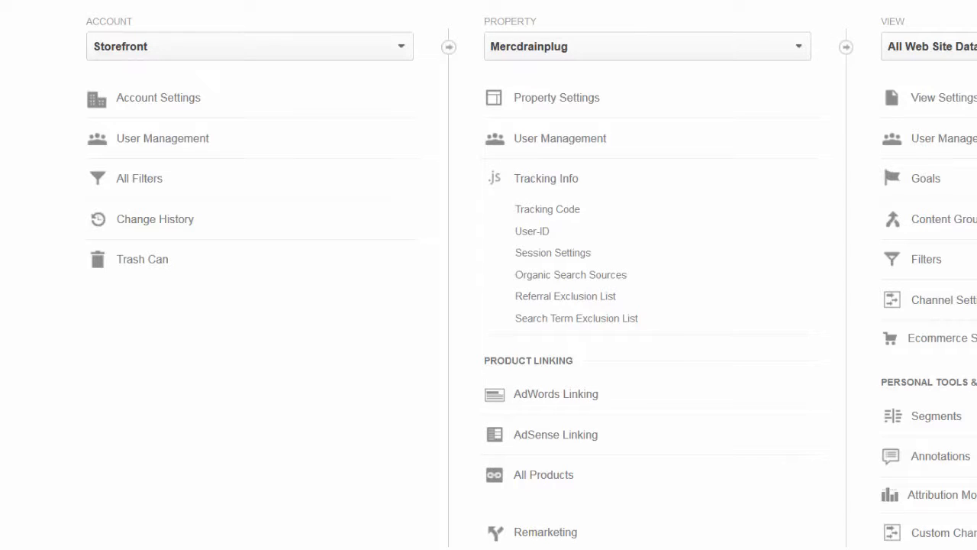
Open and scroll through the 'Find your way around Analytics' help article
click(206, 25)
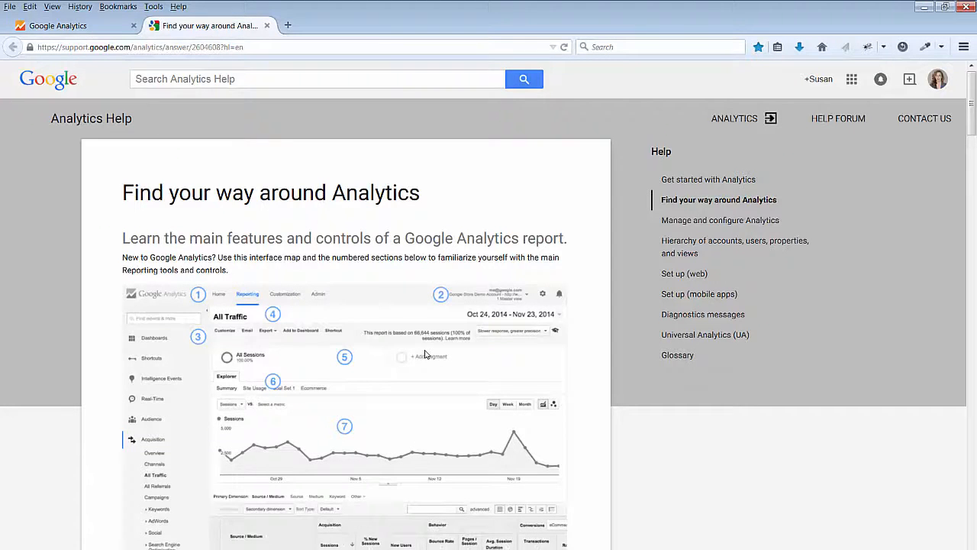
scroll(down, 3)
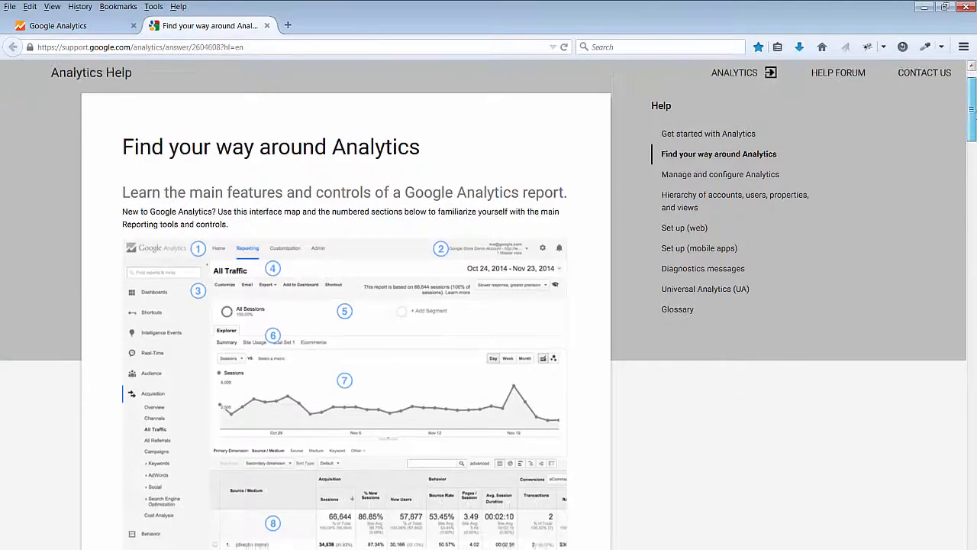
scroll(down, 3)
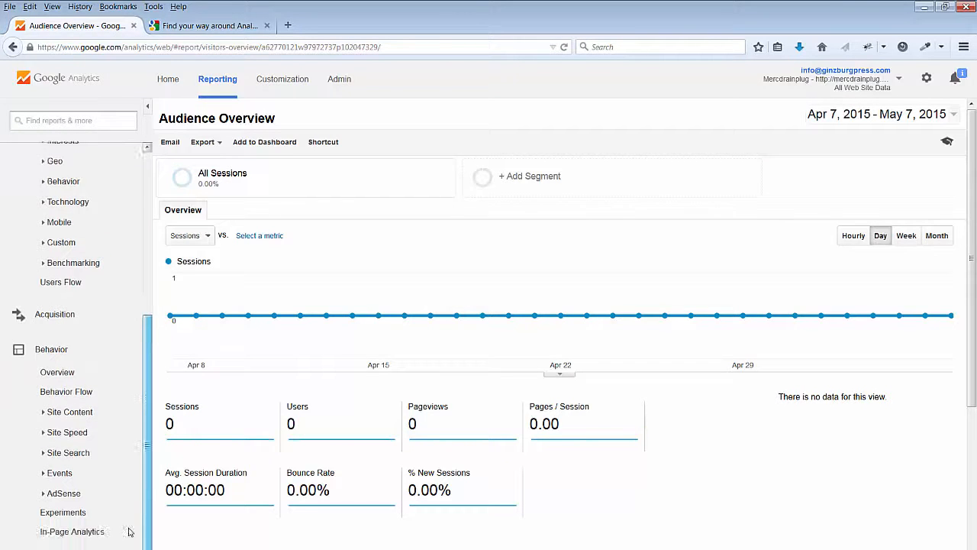
Open Behavior > Overview in the Reporting sidebar for Mercdrainplug
click(58, 372)
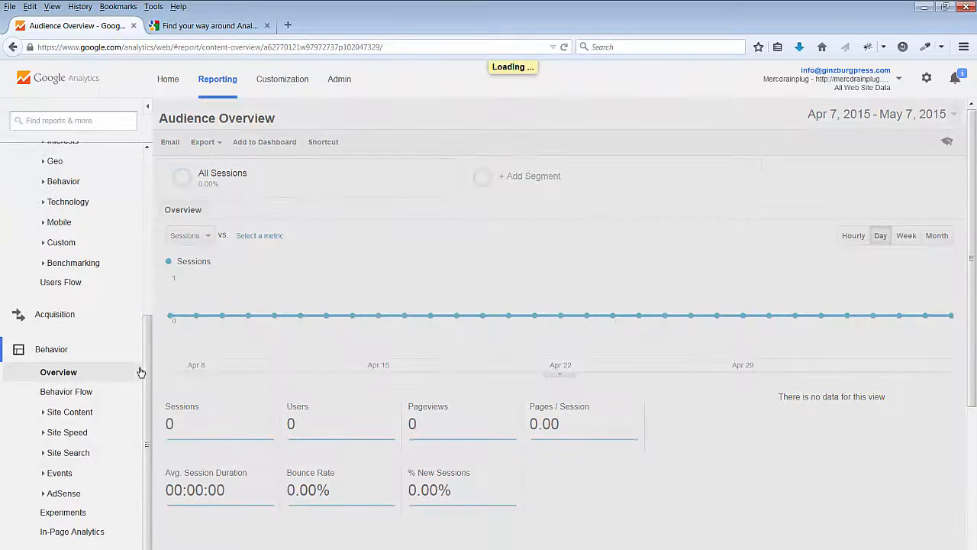
click(58, 372)
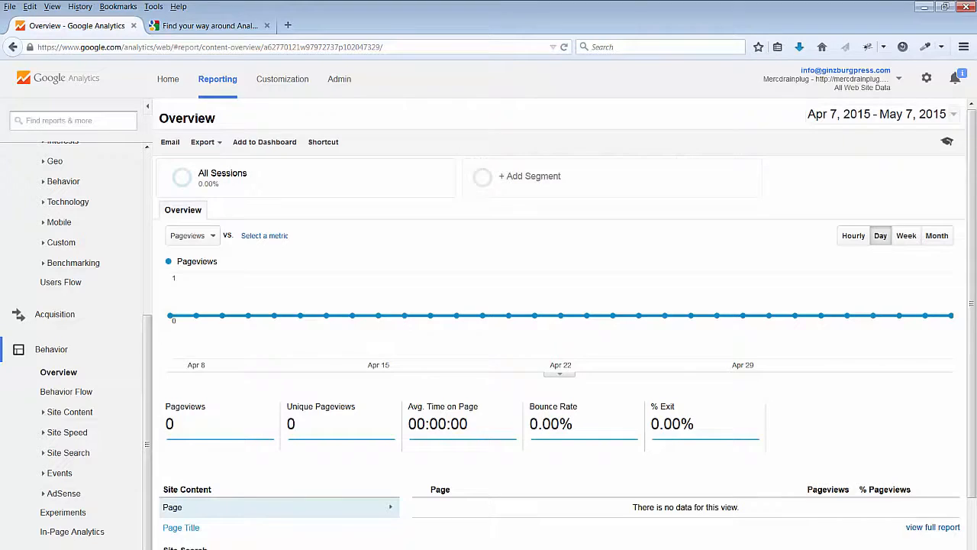